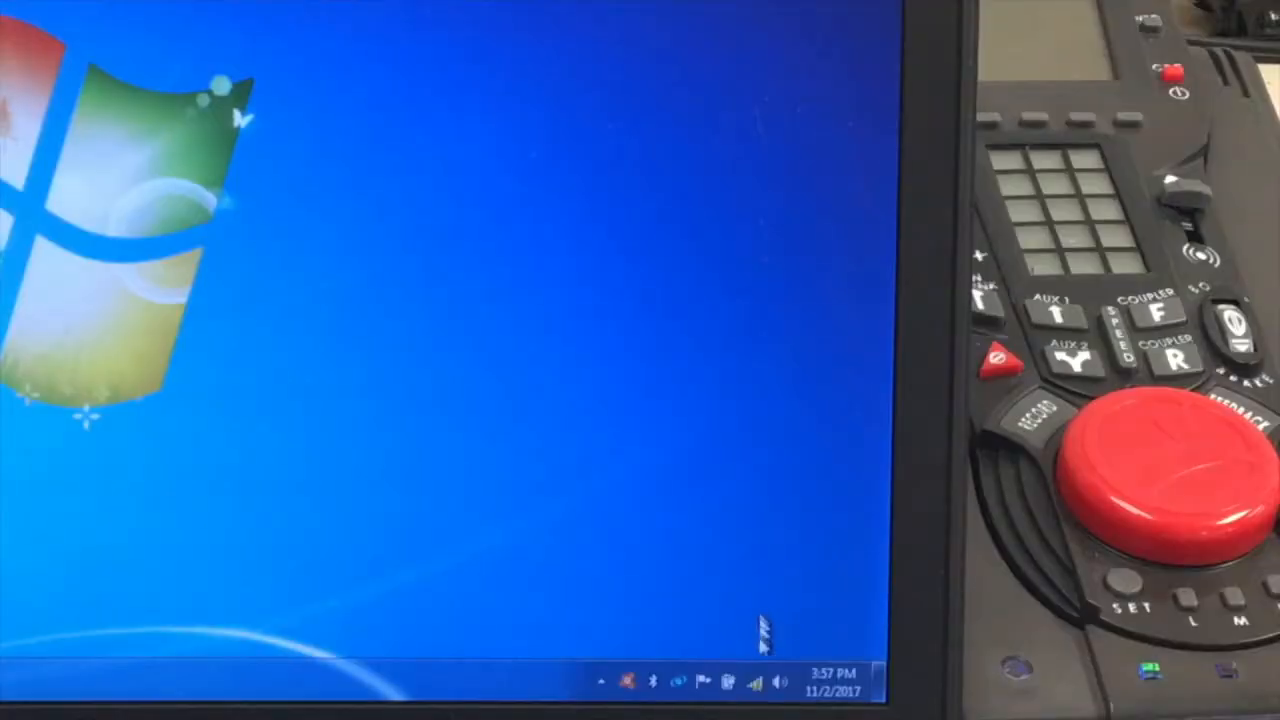
Open the tray wireless list to confirm the Lionel LCS - 6EBD connection
left_click(757, 683)
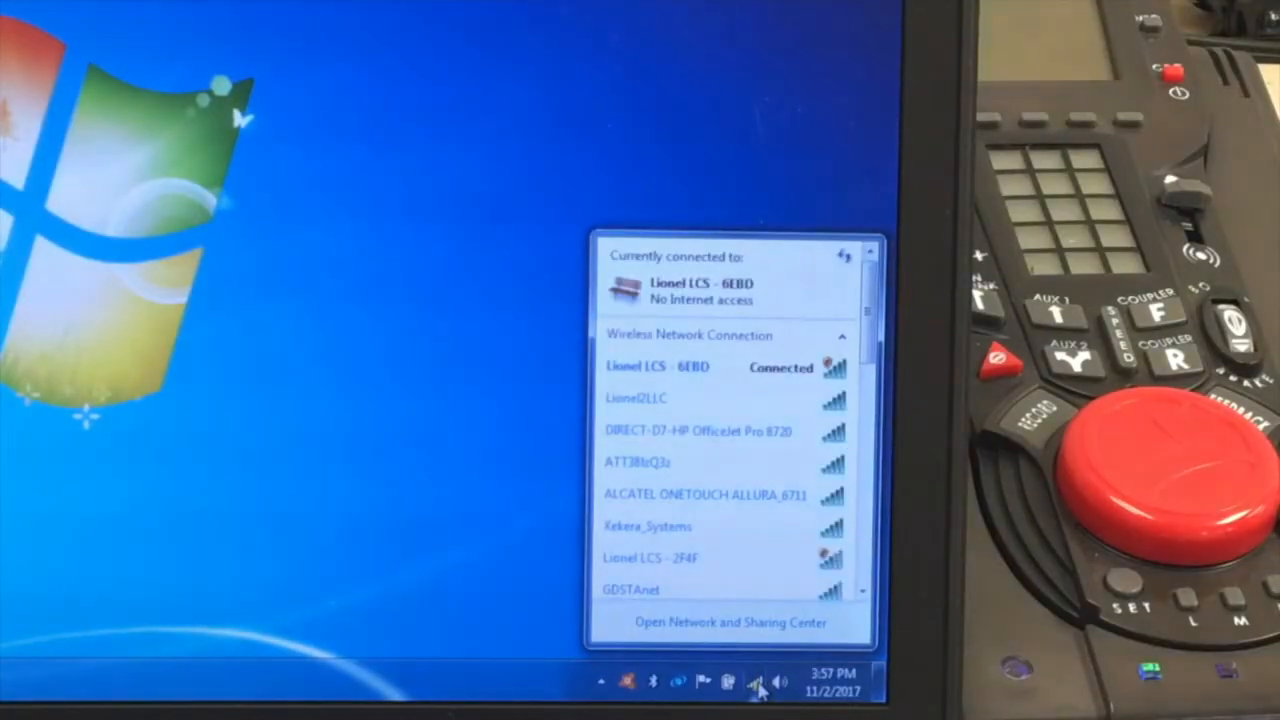
mouse_move(660, 366)
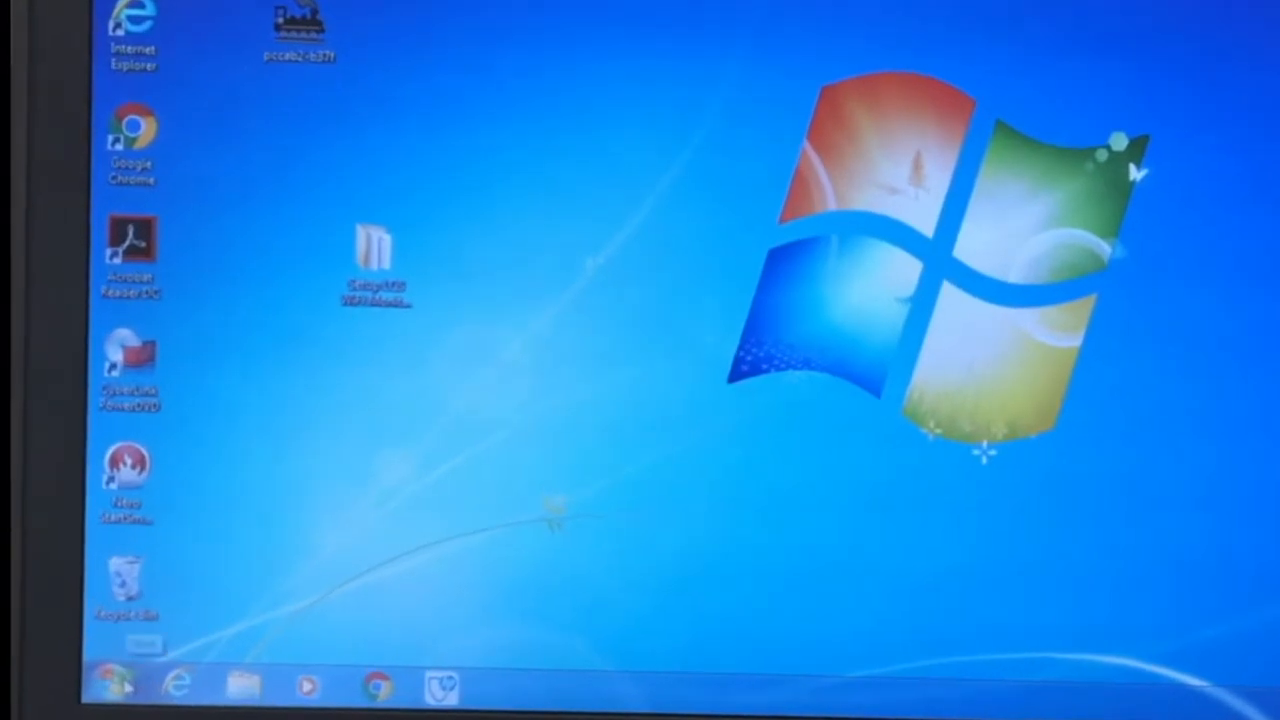
Launch the LCS WiFi Communication Monitor from its desktop shortcut
left_click(105, 700)
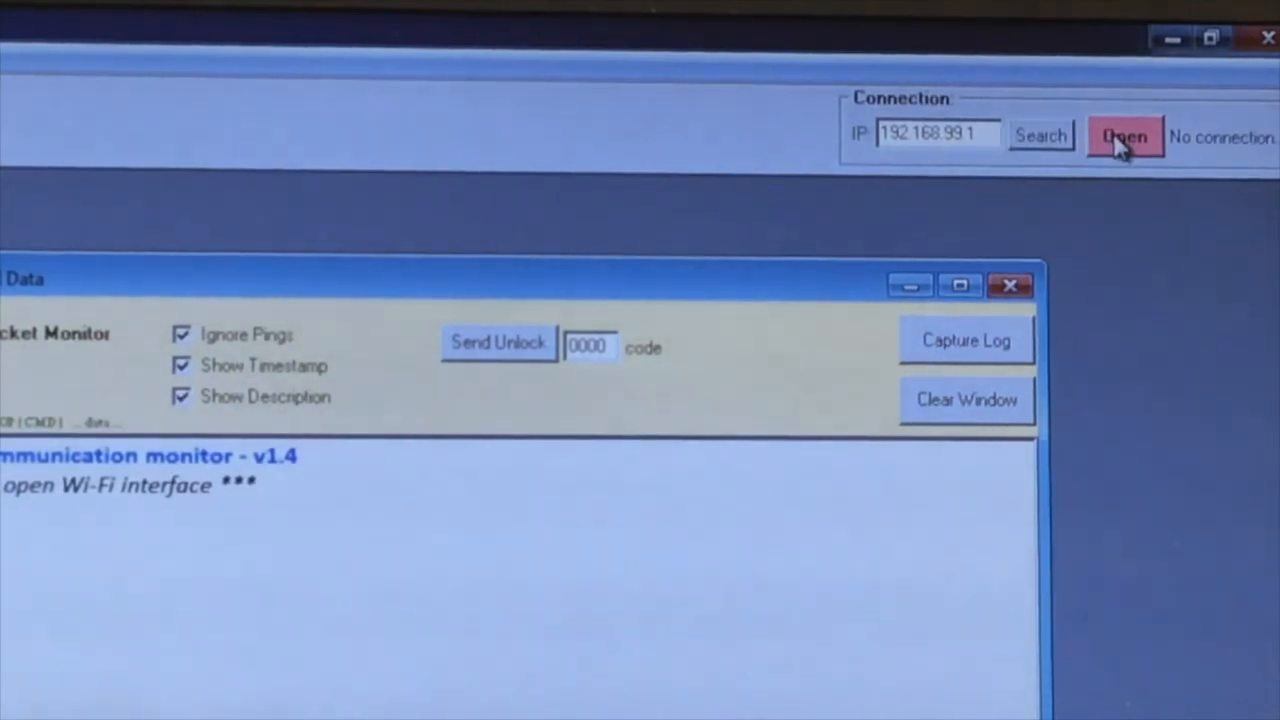
Open the connection to 192.168.99.1 so the LCS modules appear
left_click(1125, 137)
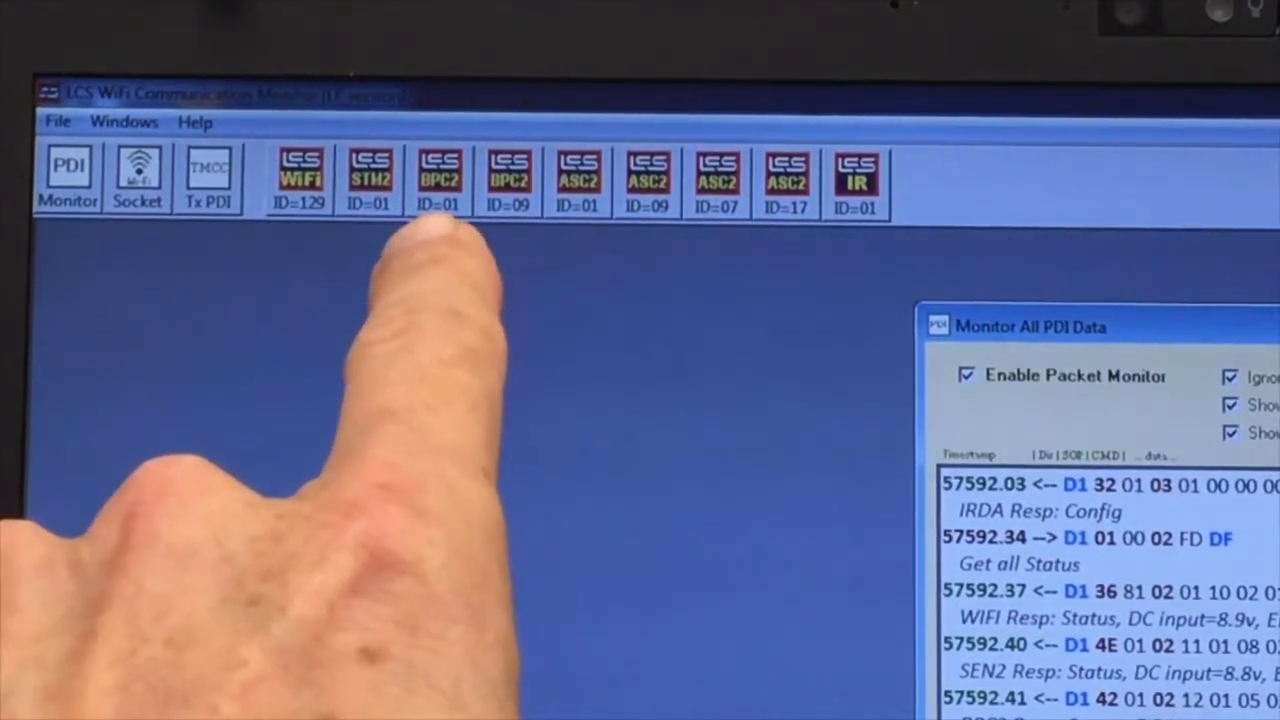
mouse_move(500, 240)
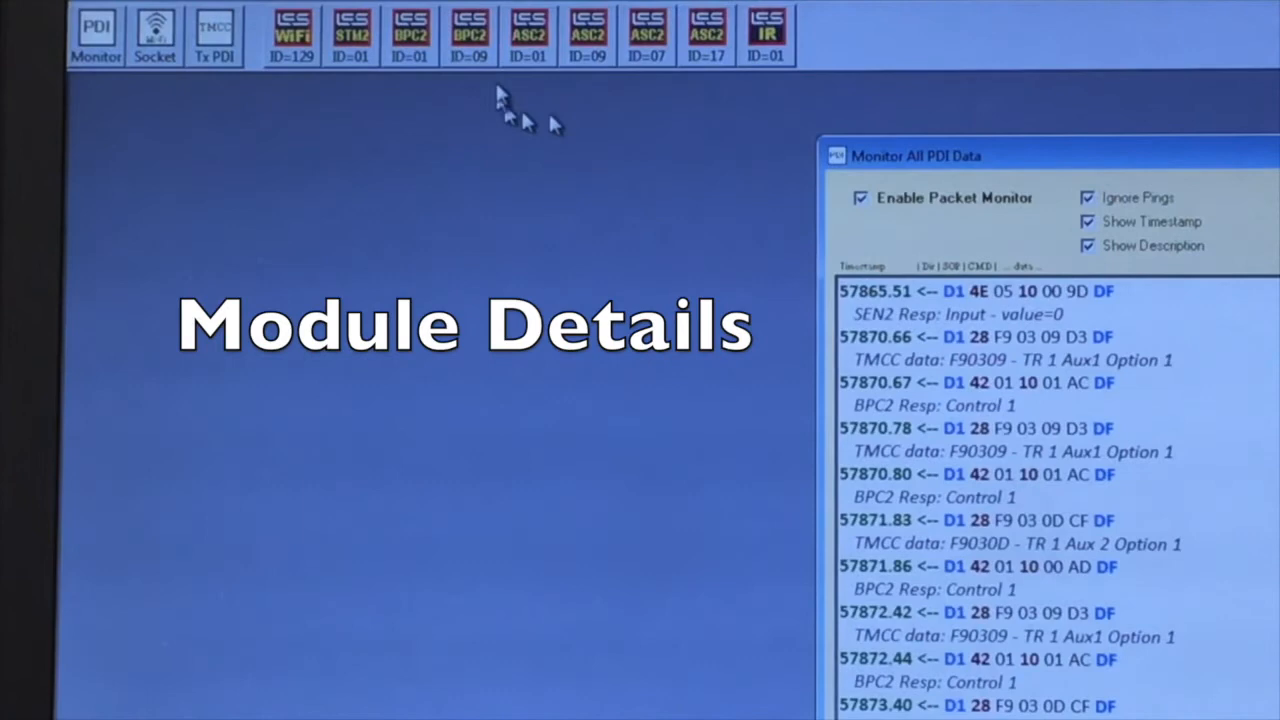
Open the BPC2 ID=01 window, move it aside, and retrieve its configuration
left_click(410, 35)
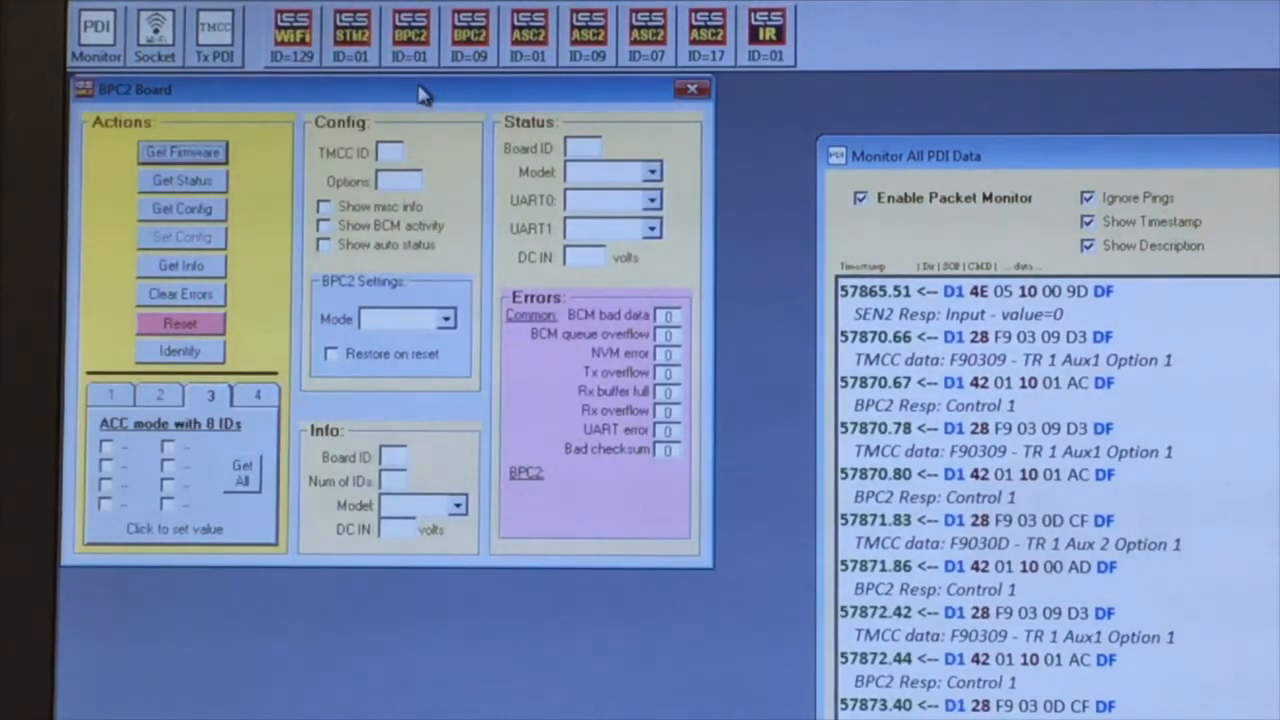
left_click_drag(420, 90, 555, 100)
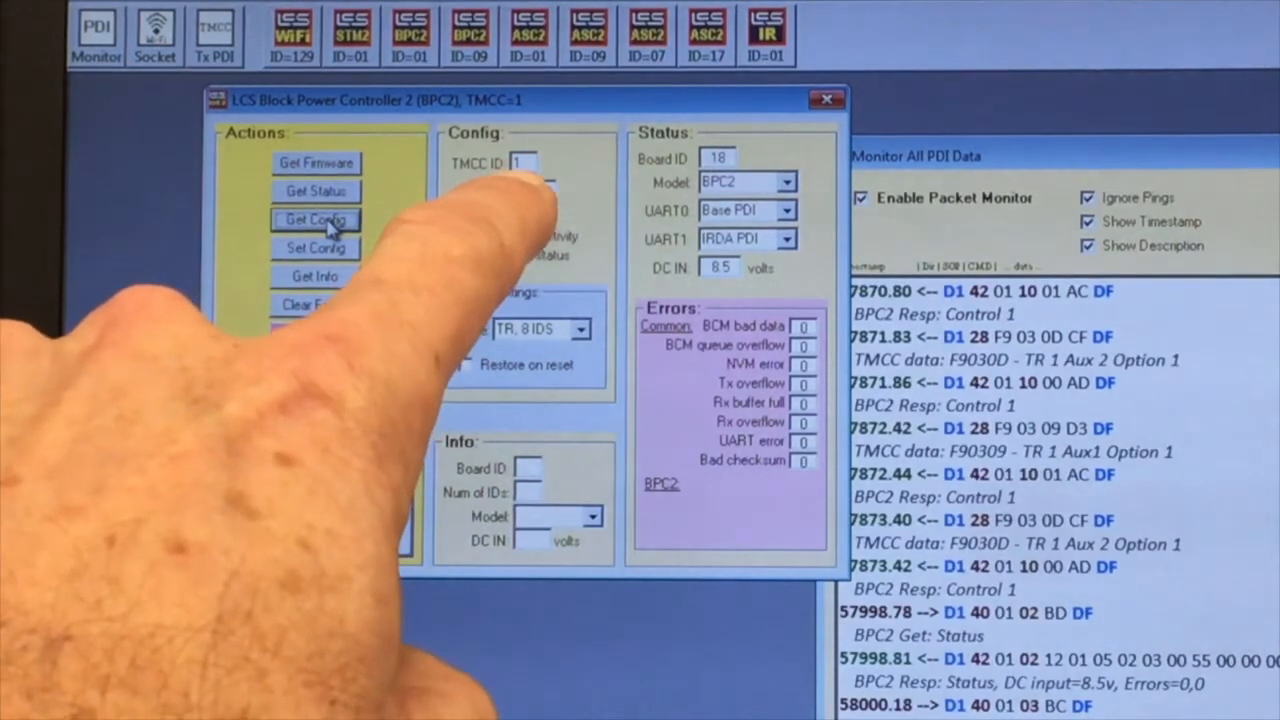
left_click(315, 219)
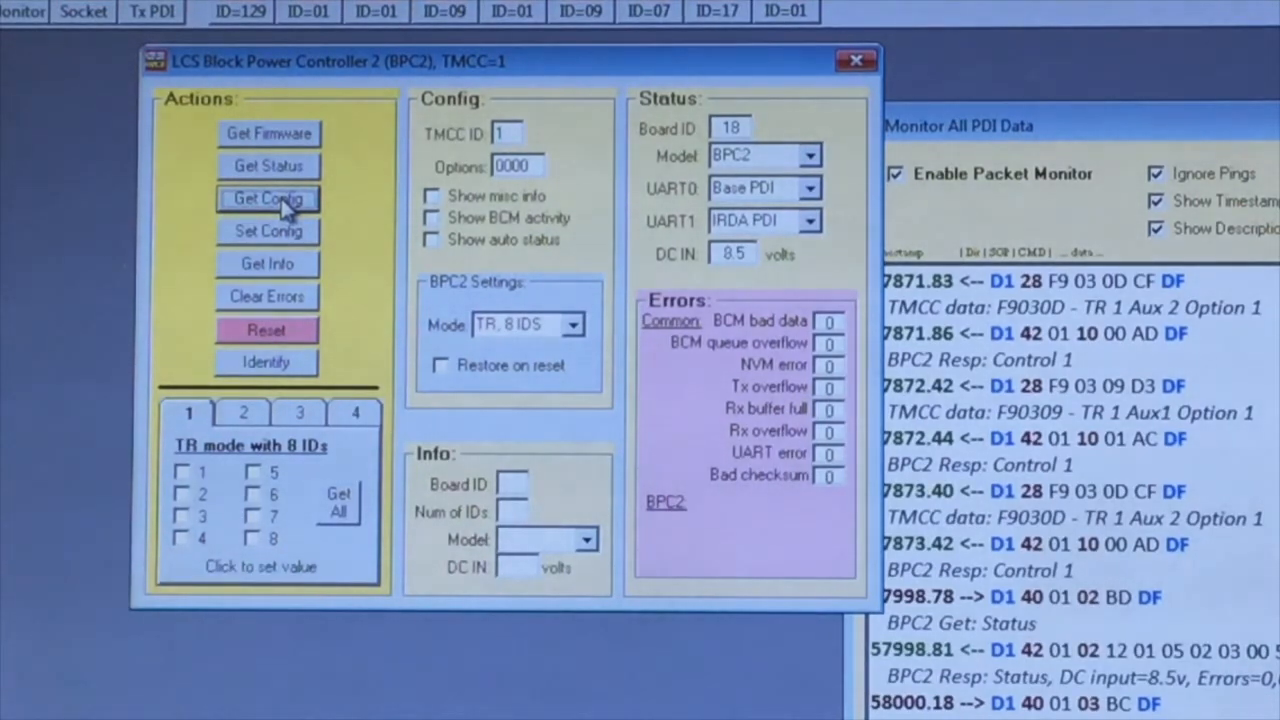
Turn on BPC2 output 1 in TR 8 IDs mode
left_click(183, 471)
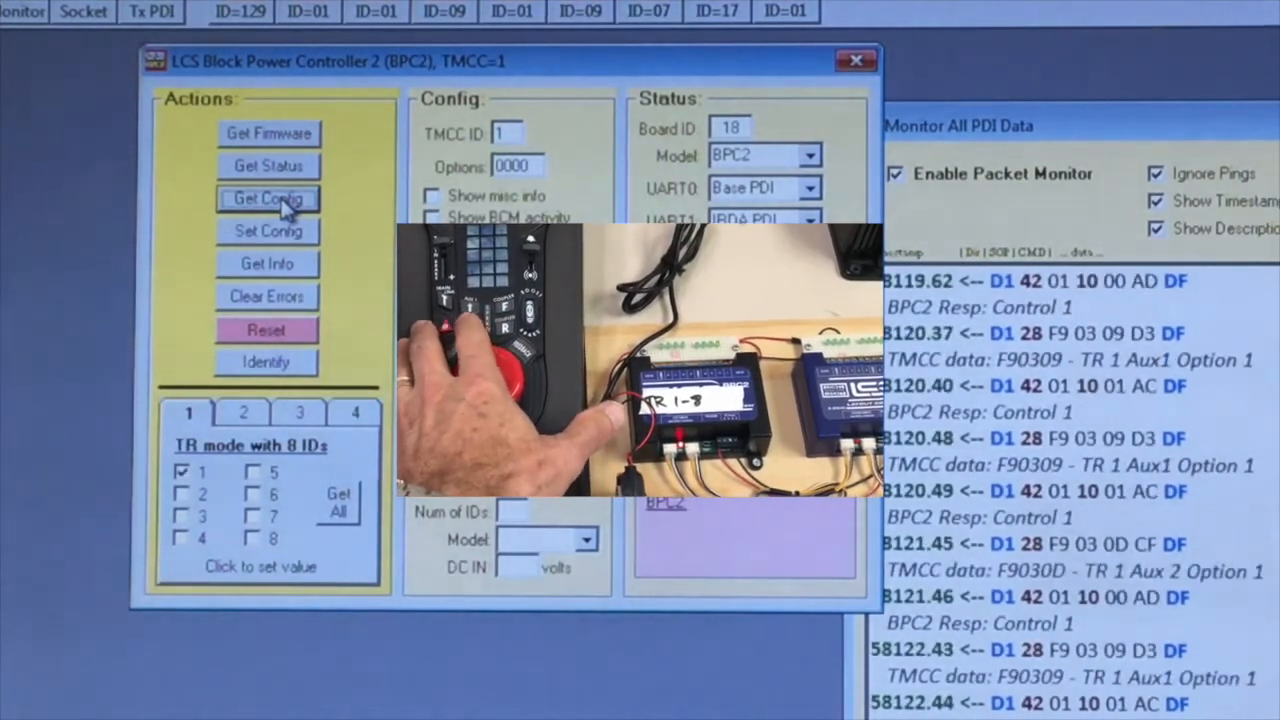
left_click(267, 198)
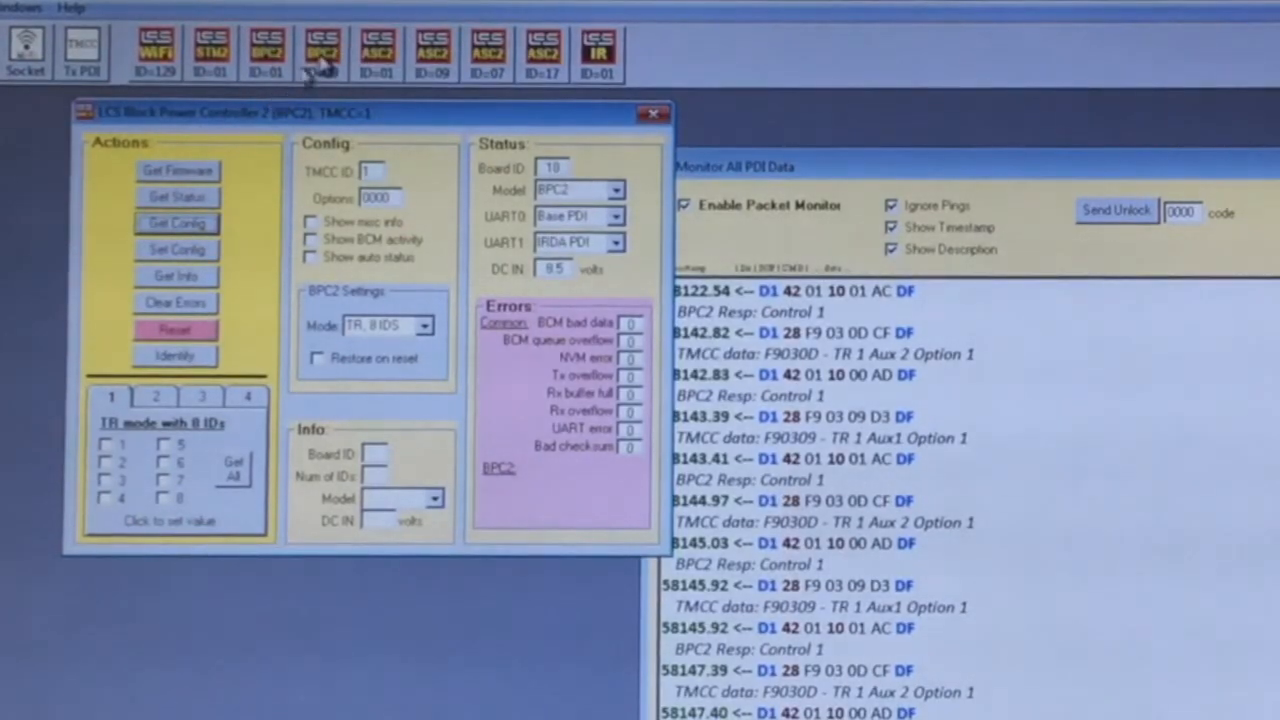
Open the ASC2 switch controller window and get its current status
left_click(377, 50)
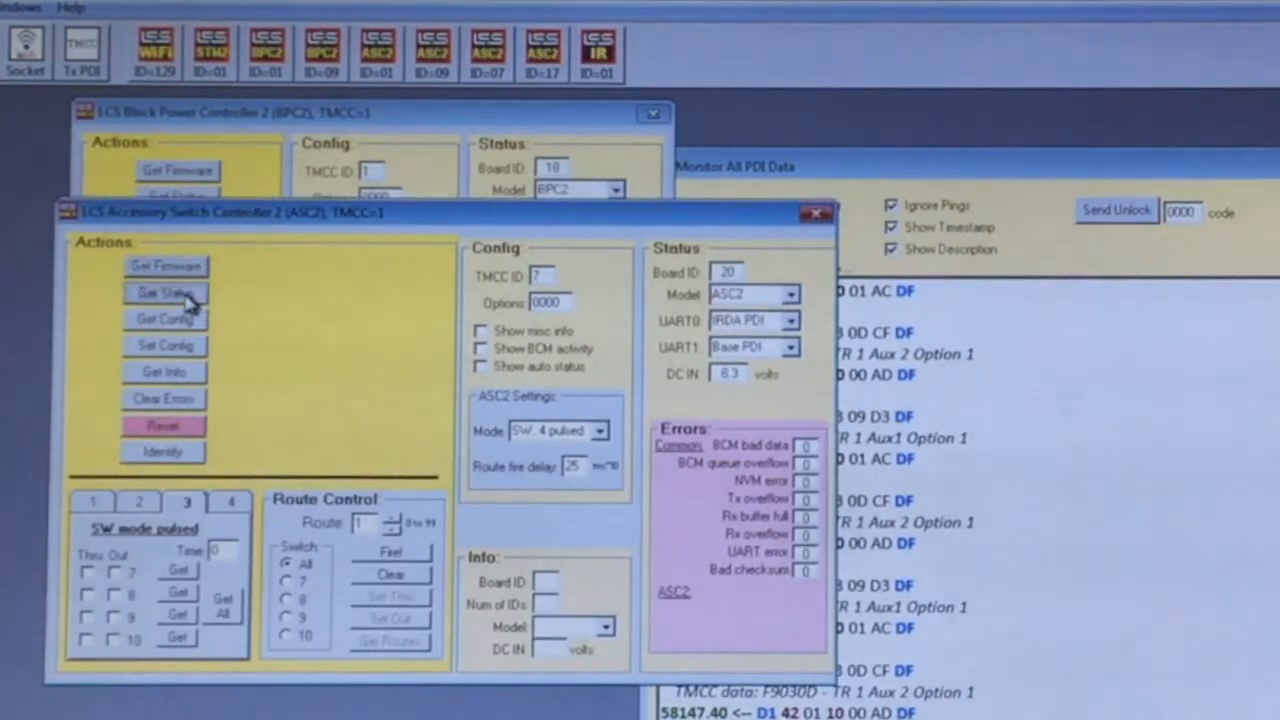
left_click(164, 318)
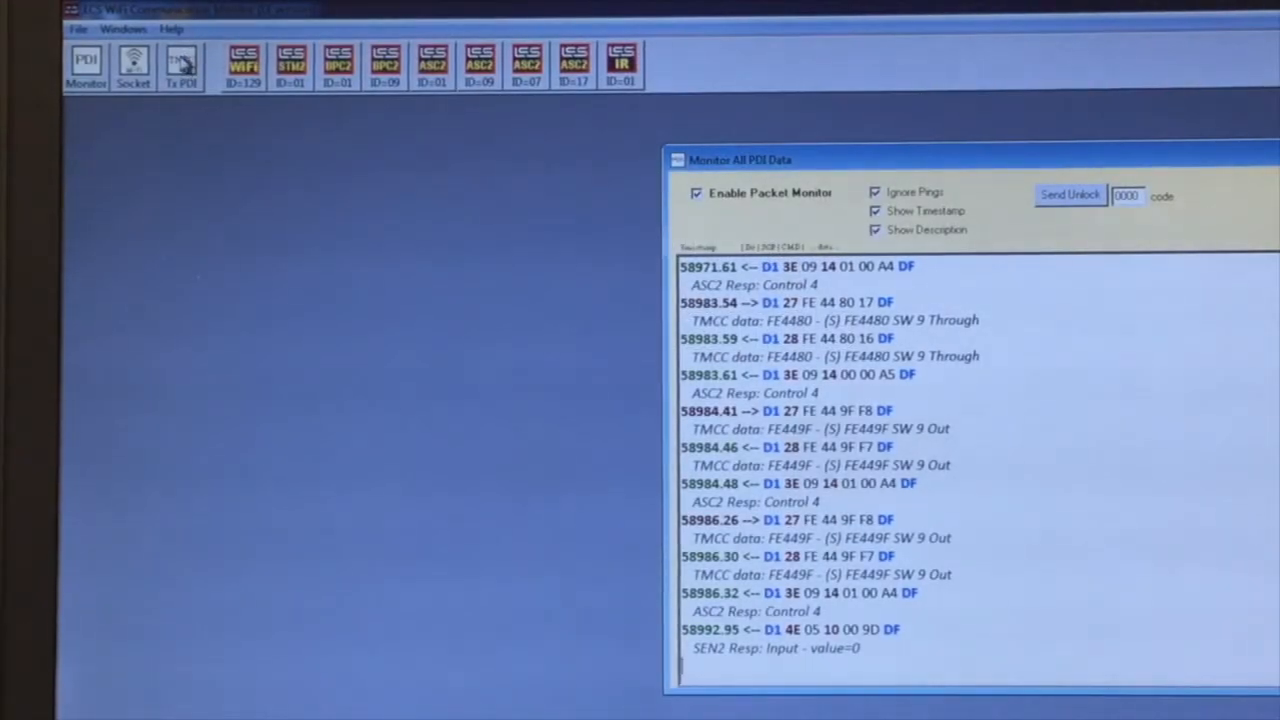
mouse_move(181, 65)
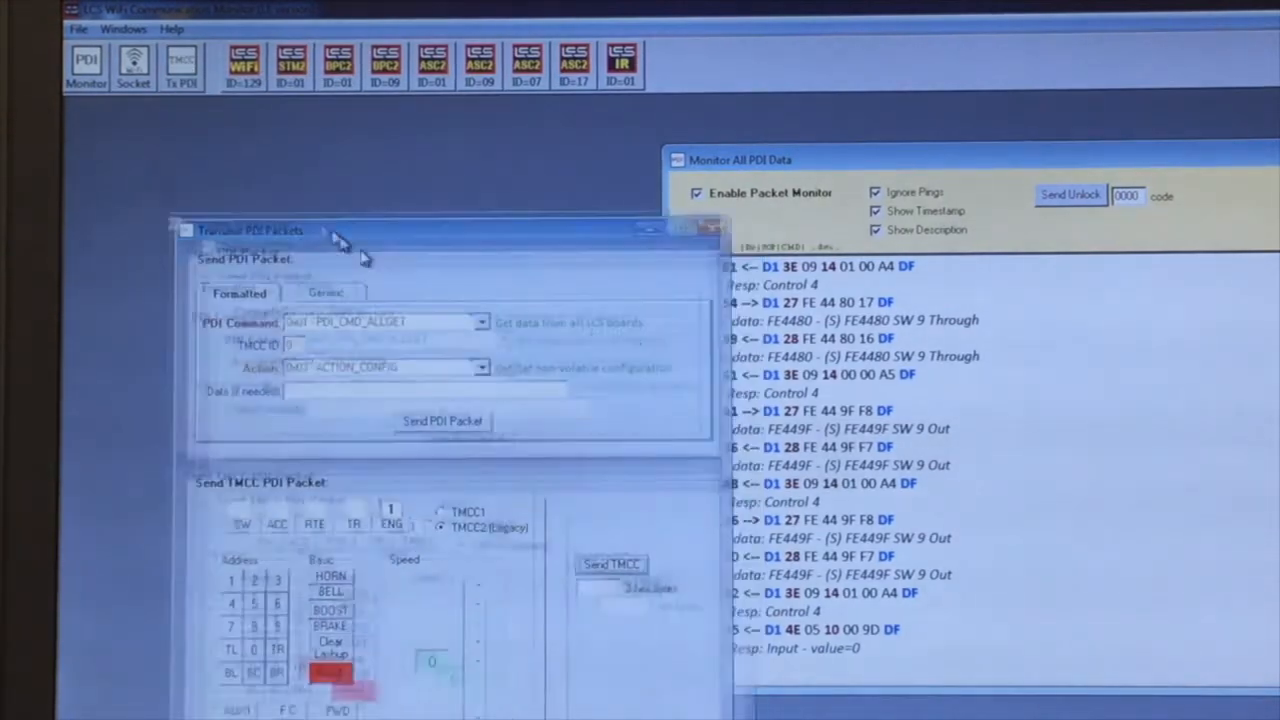
Move the Transmit PDI Packets window beside the data monitor
left_click_drag(340, 230, 265, 122)
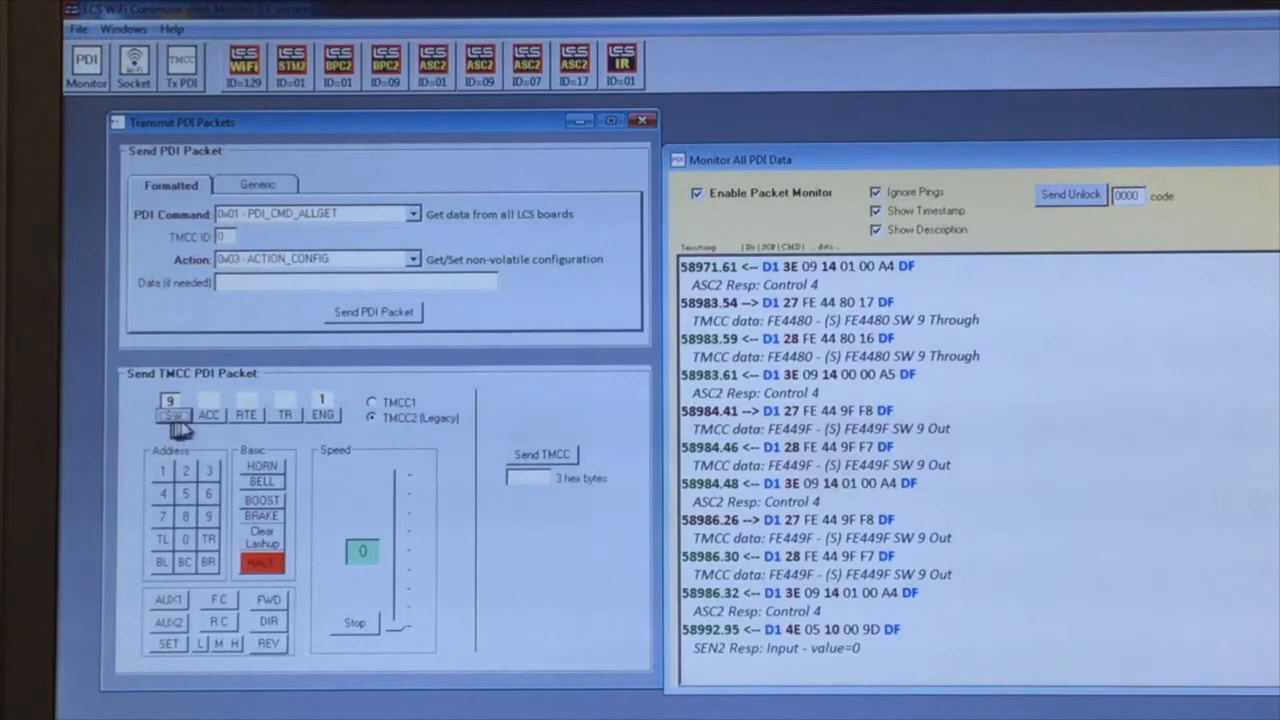
mouse_move(168, 600)
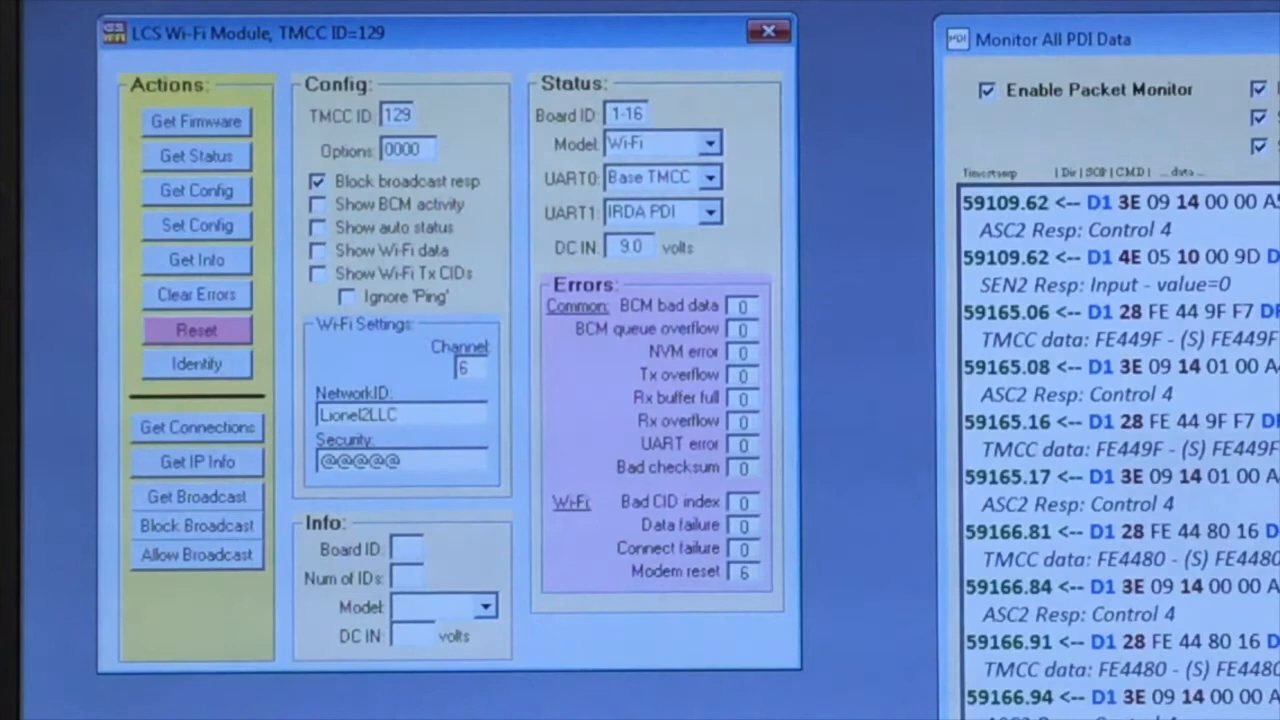
Run an action in the LCS Wi-Fi Module window to query the board
left_click(400, 460)
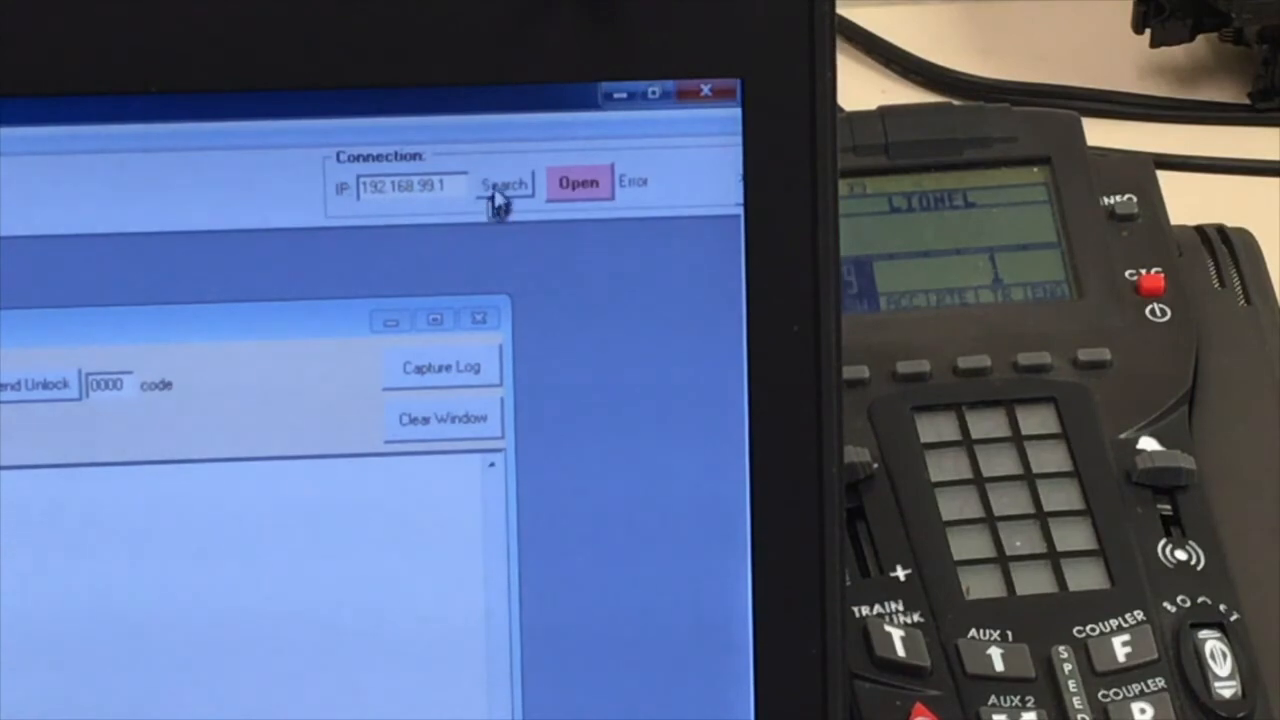
Search for the valid address 192.168.99.171 and open the connection to it
left_click(503, 186)
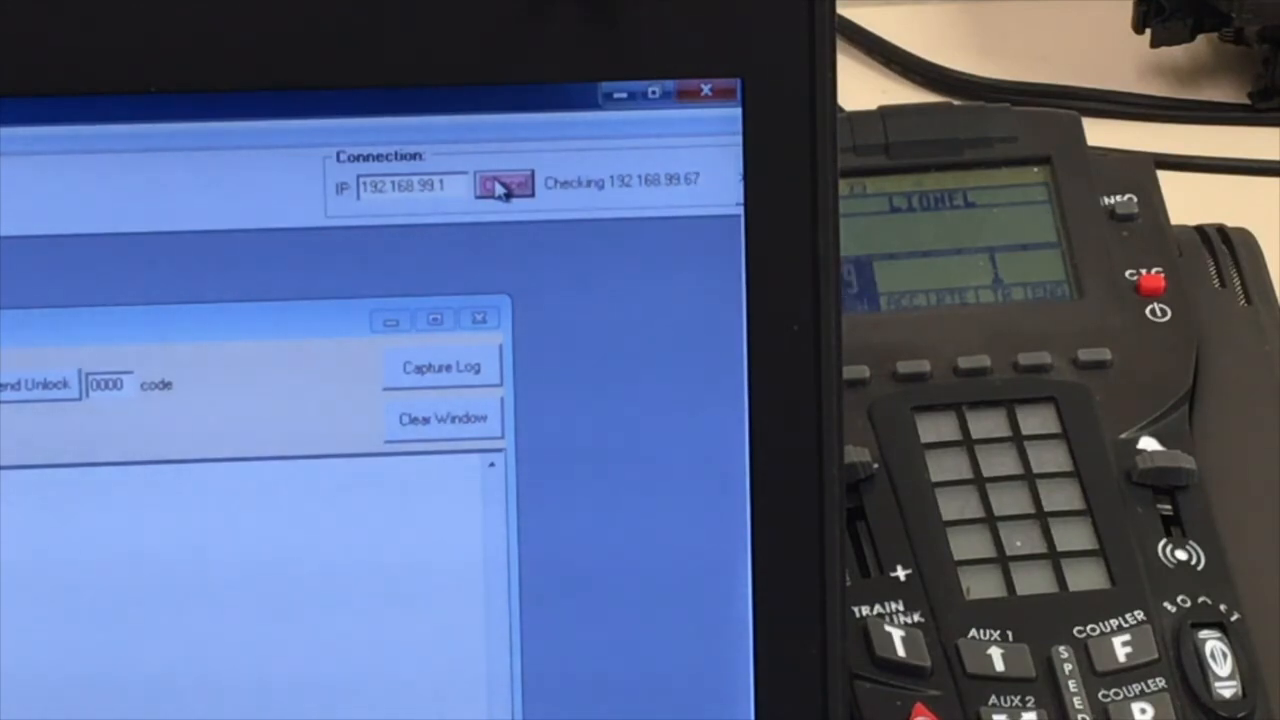
left_click(505, 184)
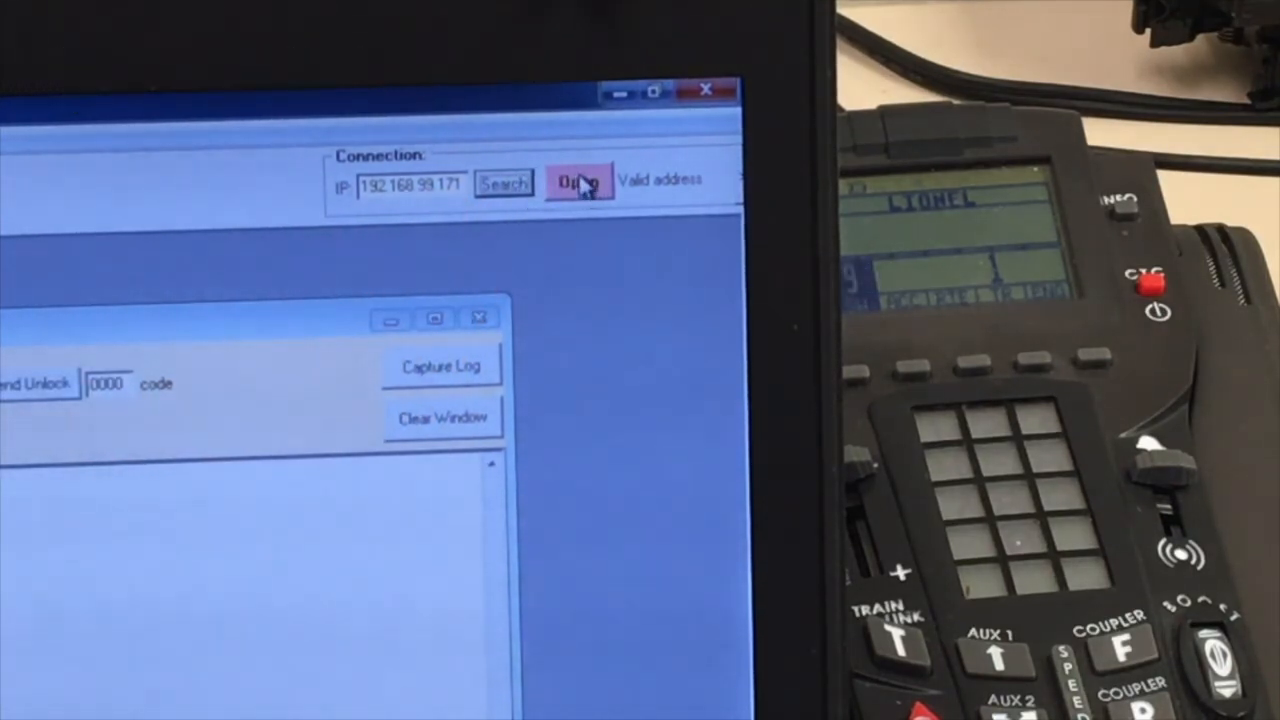
left_click(578, 183)
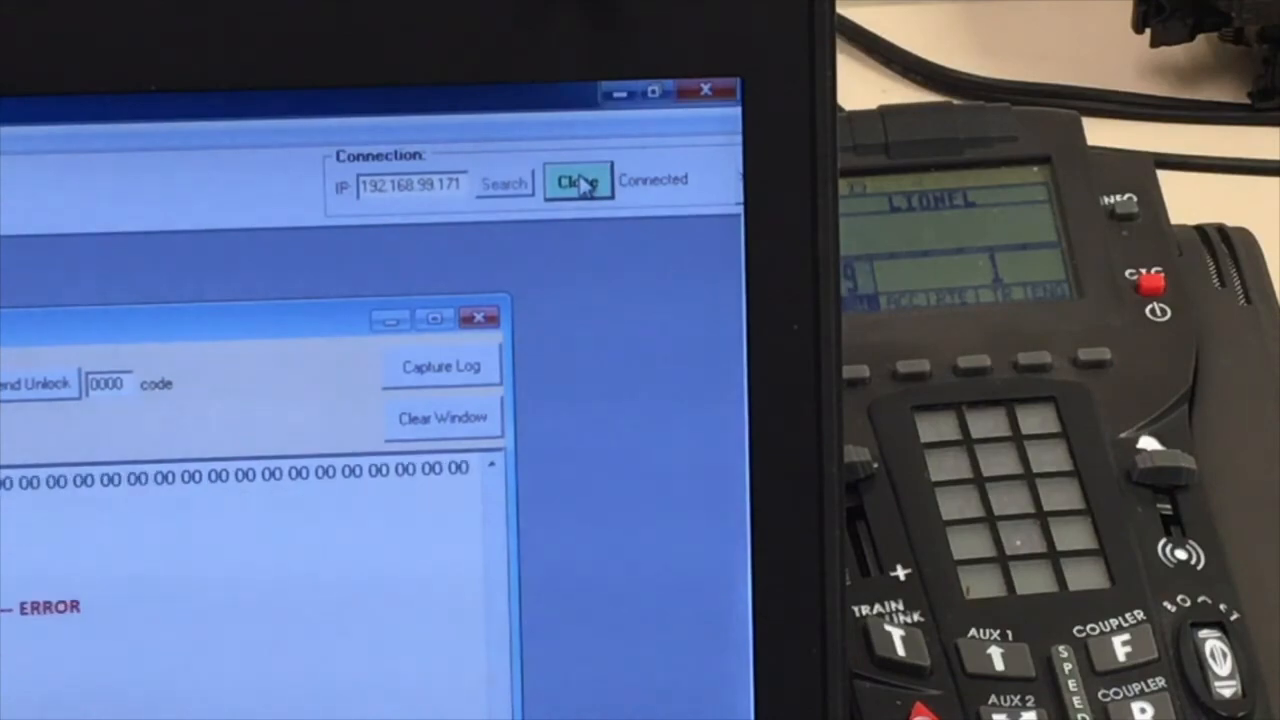